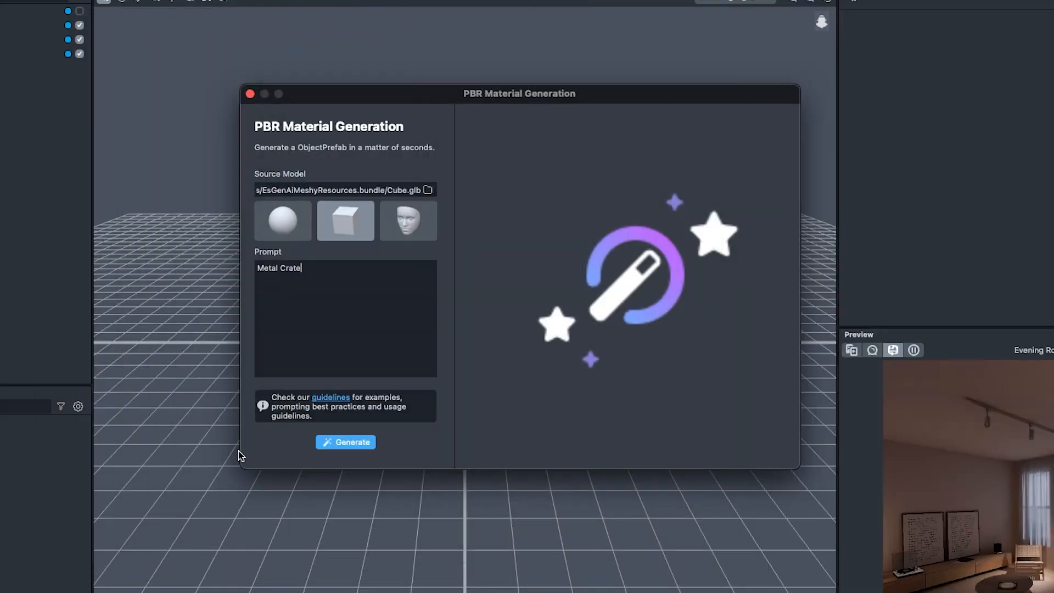
Step: Regenerate the Tiger Stripes texture using seed 60
left_click(345, 442)
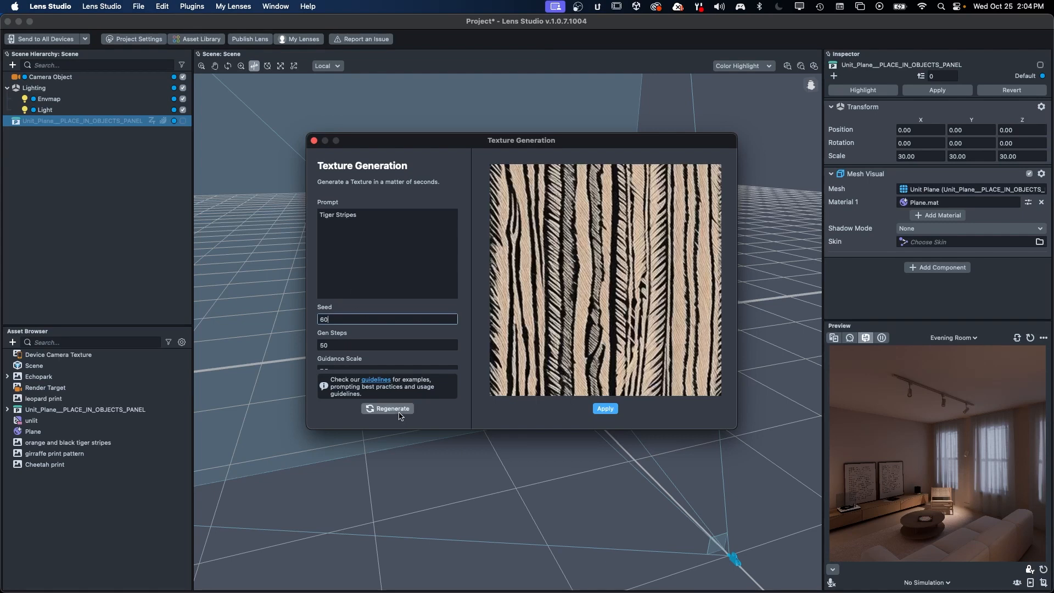
left_click(388, 408)
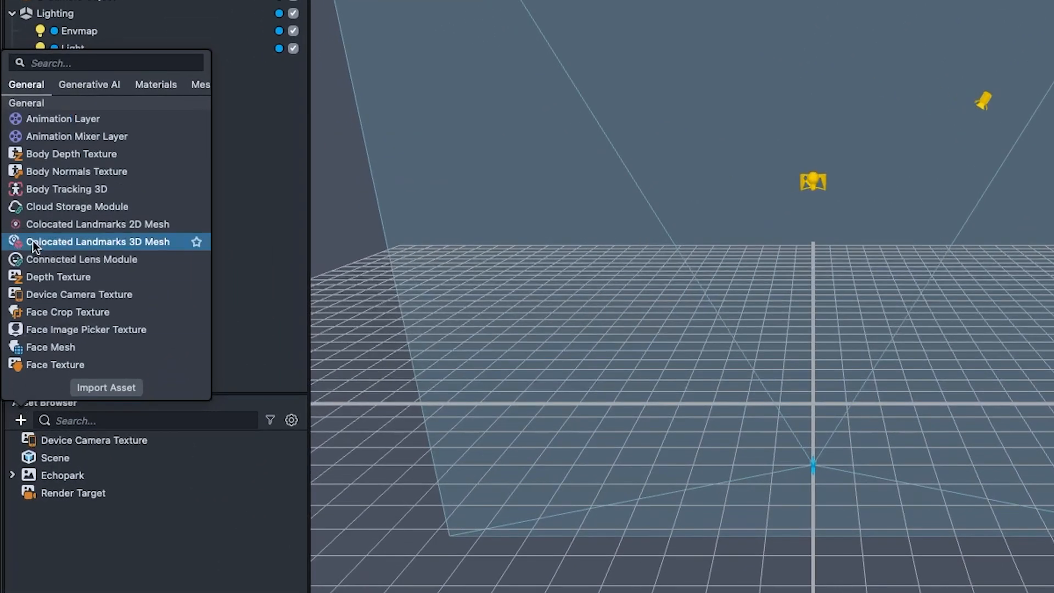
mouse_move(81, 87)
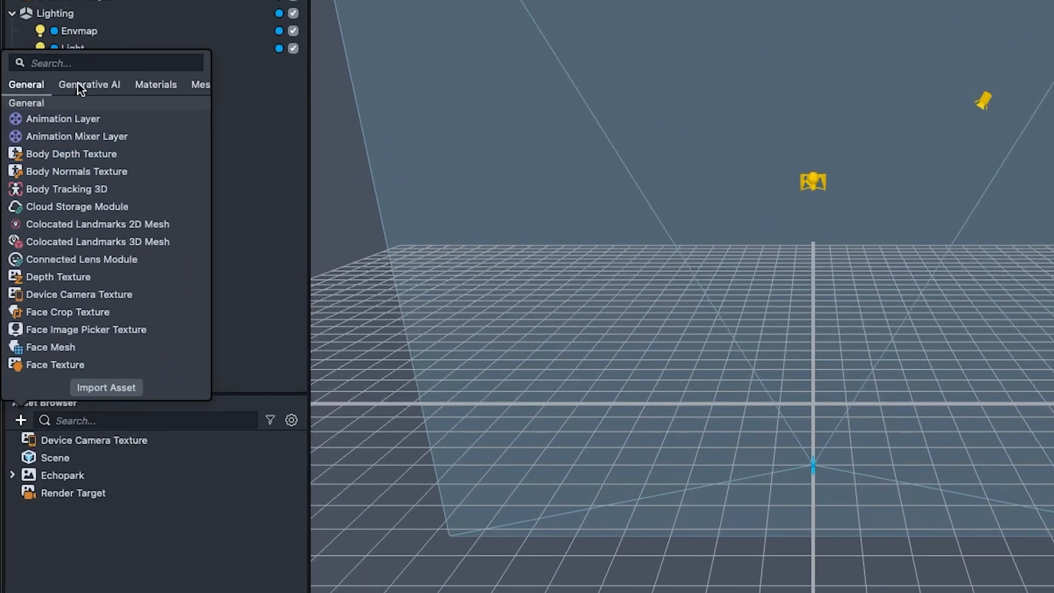
Step: Open Texture Generation from the Generative AI asset types for a marble prompt
left_click(89, 84)
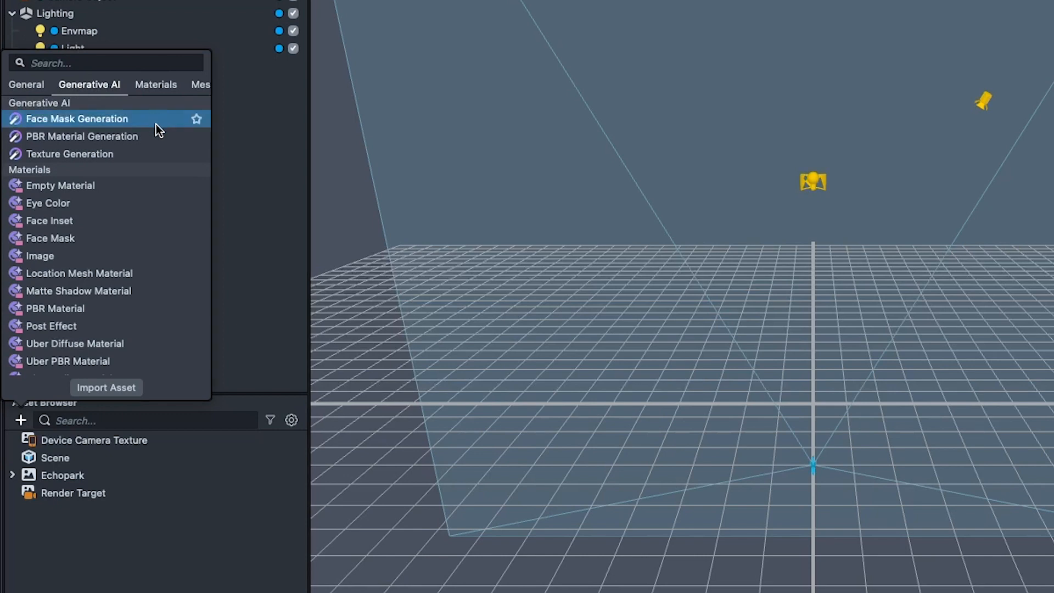
mouse_move(158, 137)
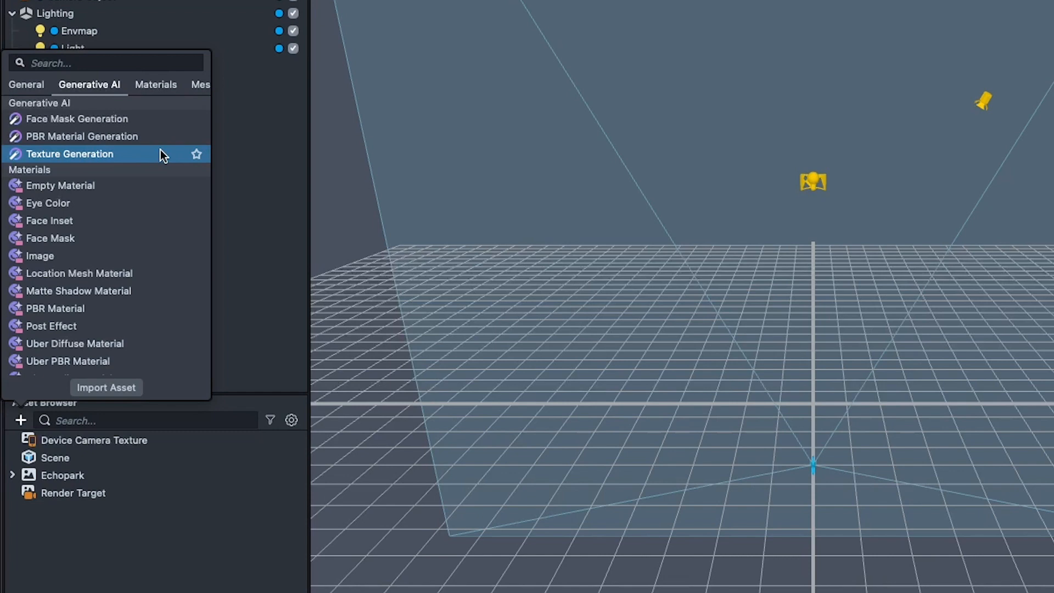
left_click(70, 154)
type("marble carrara g")
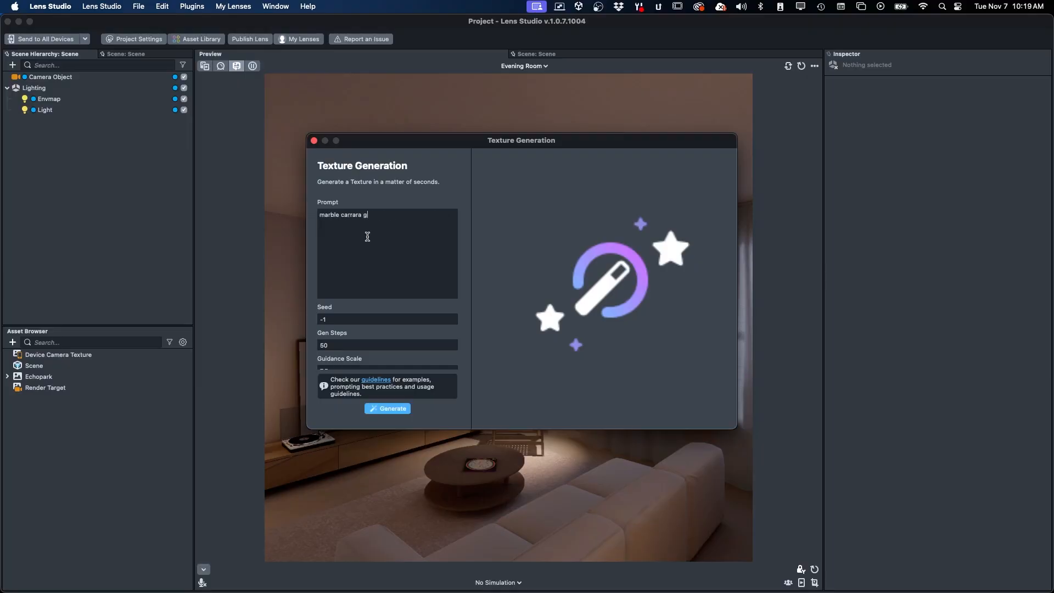
Step: Generate a texture from the prompt 'brick wall texture'
left_click(388, 408)
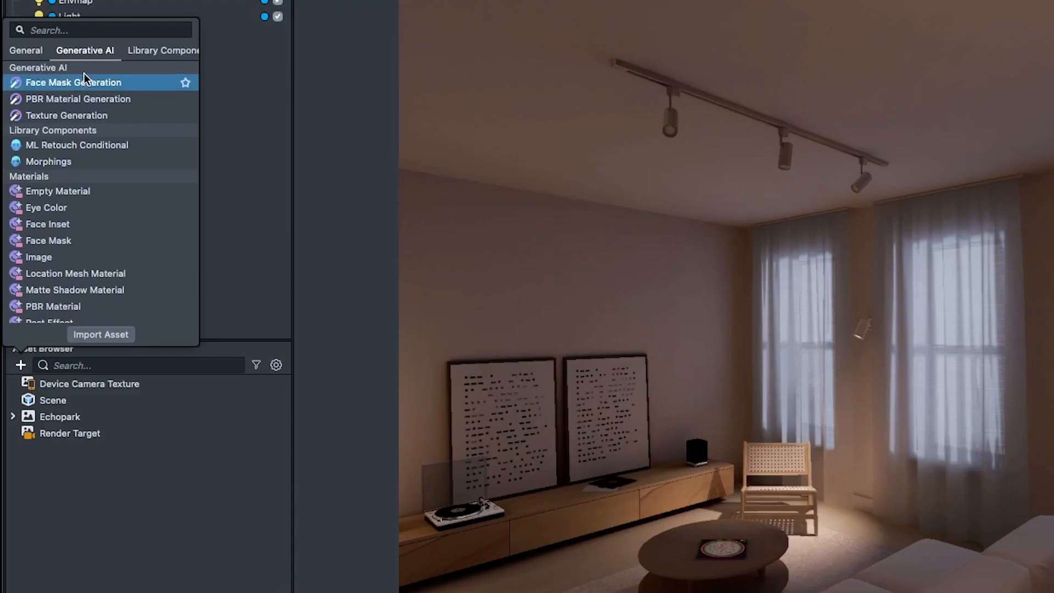
left_click(66, 115)
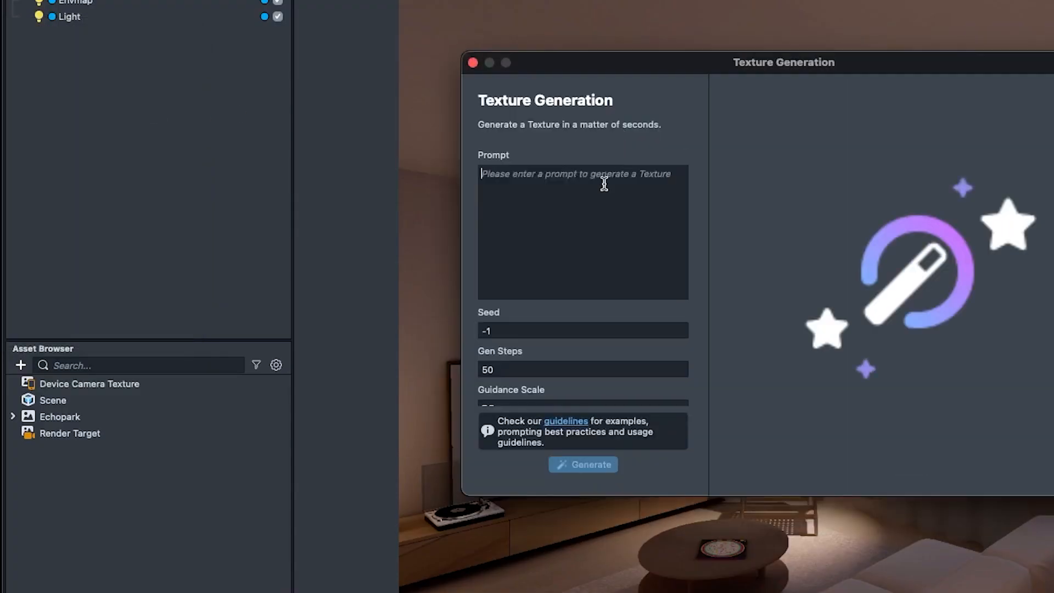
type("brick w")
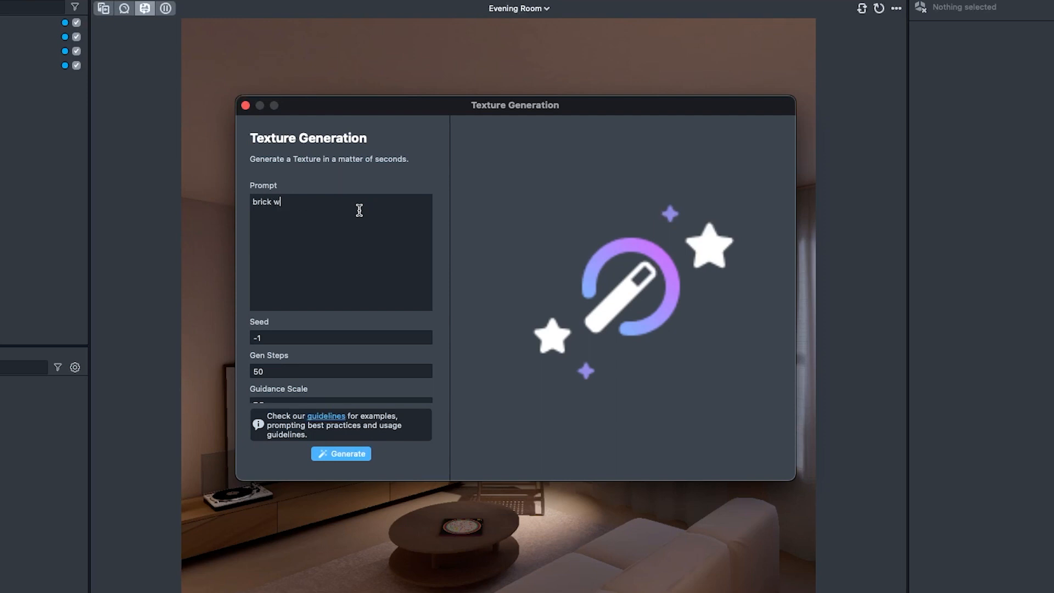
type("all texture")
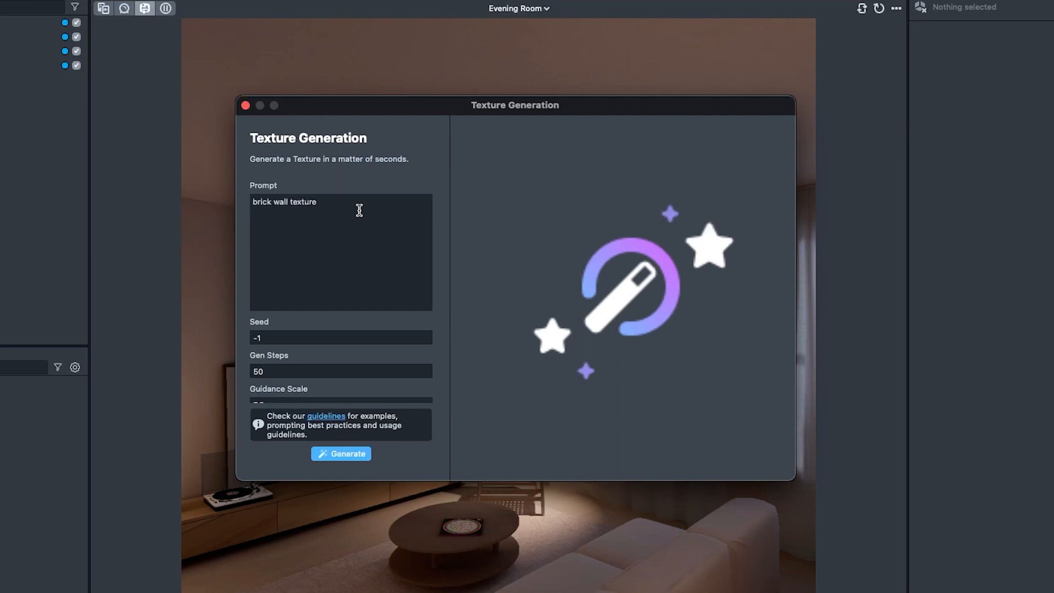
left_click(341, 453)
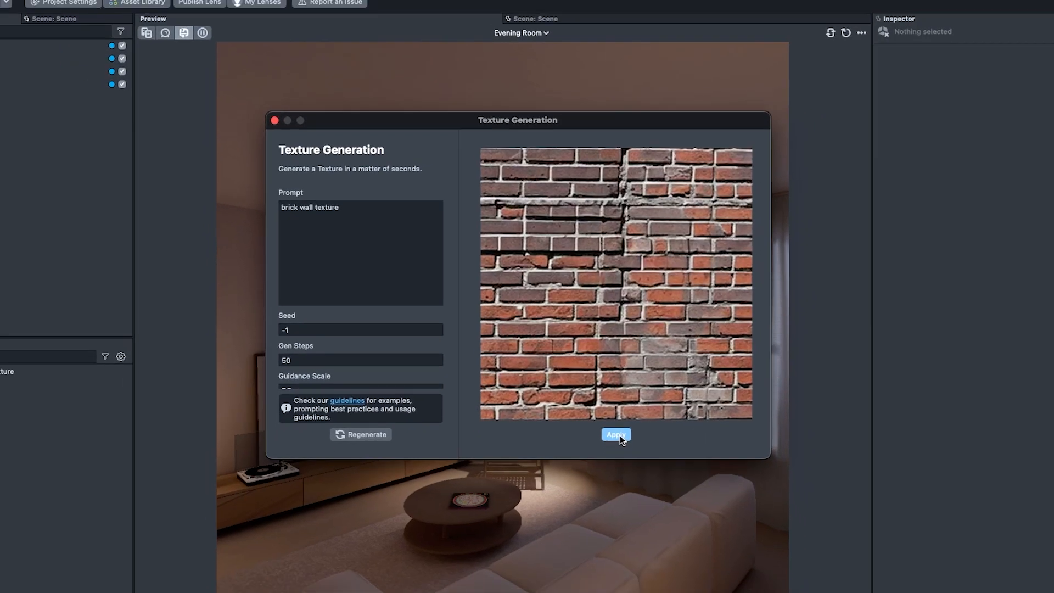
Step: Apply the brick wall texture to a plane and move it onto the left wall
left_click(615, 434)
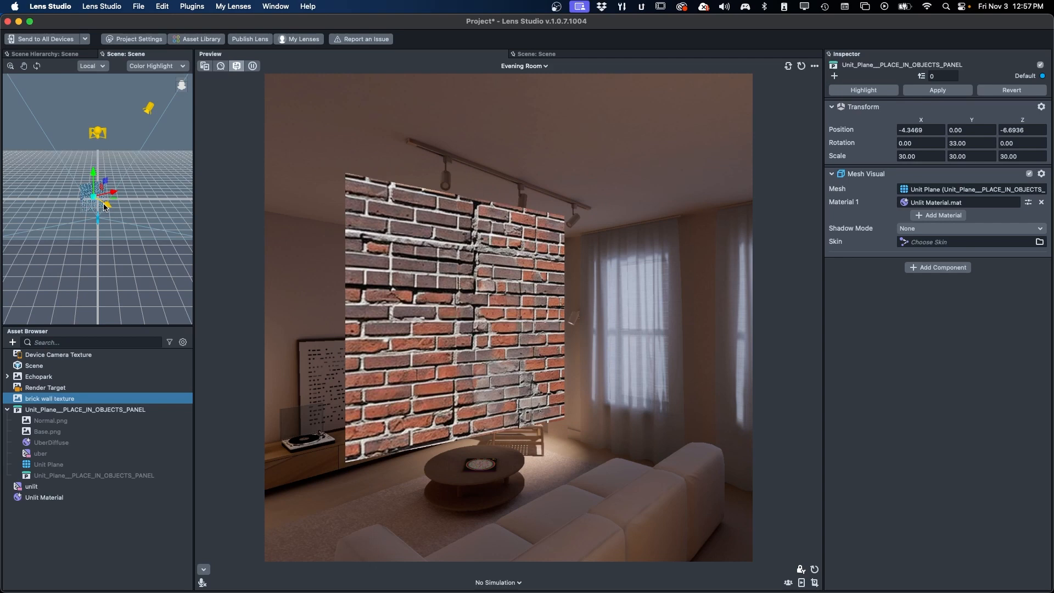
left_click_drag(104, 191, 90, 199)
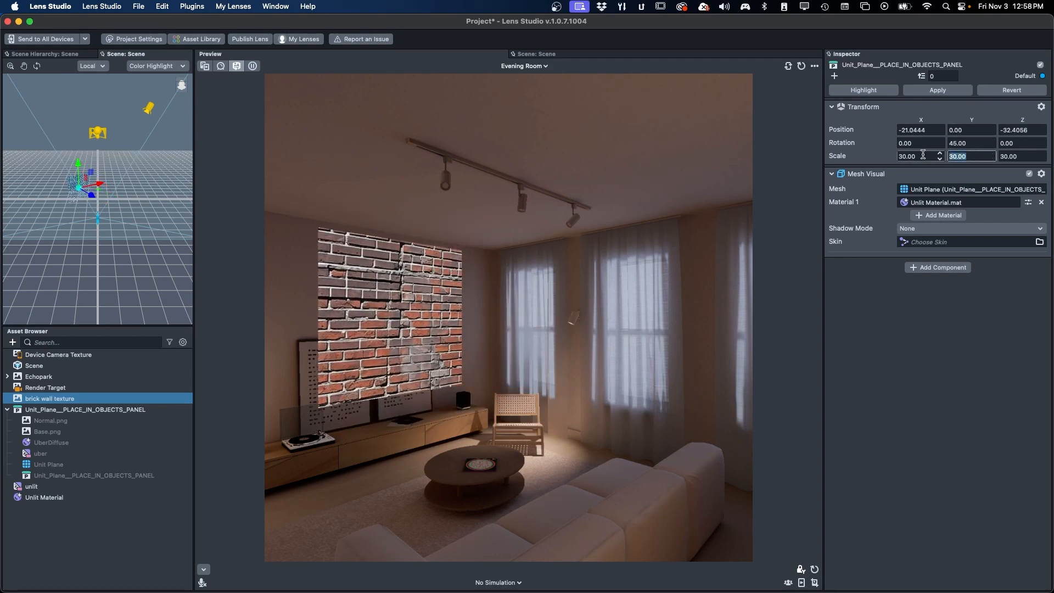
type("15.00")
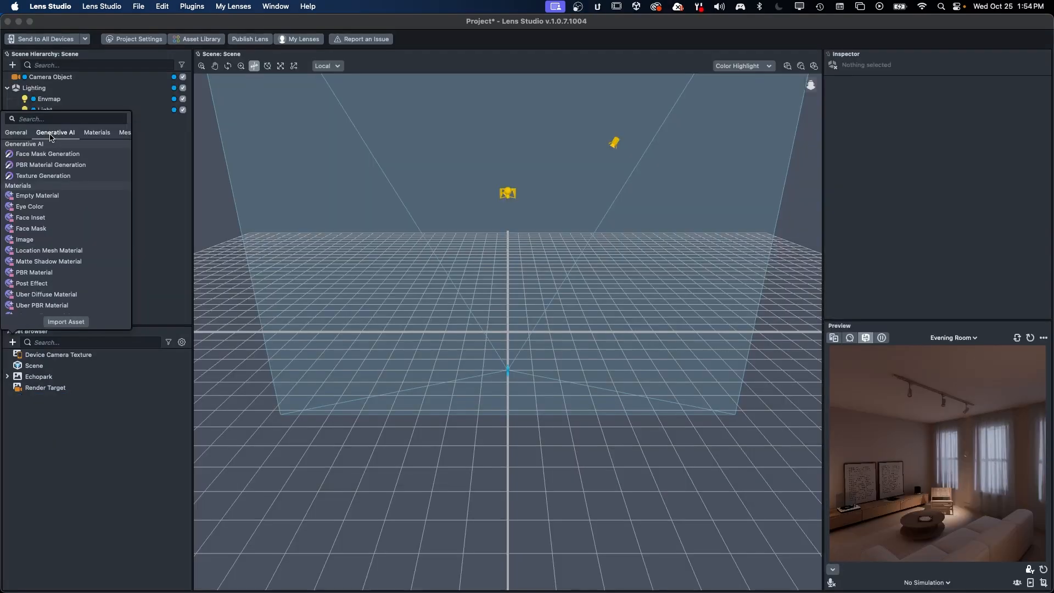
Step: Generate a 'leopard print' texture with seed 42, 60 steps and guidance scale 3
left_click(43, 175)
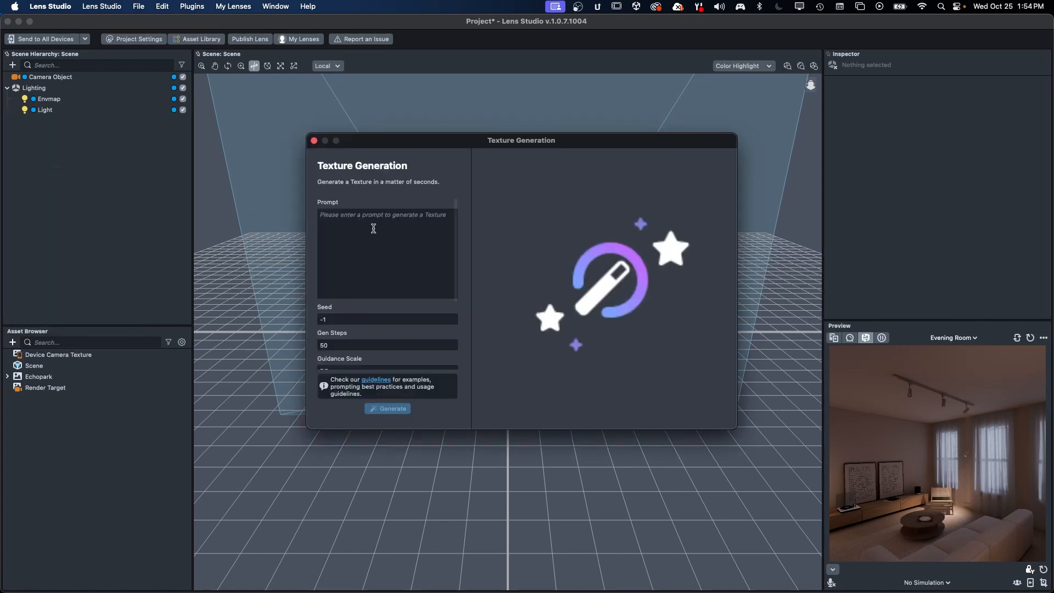
type("leopard print")
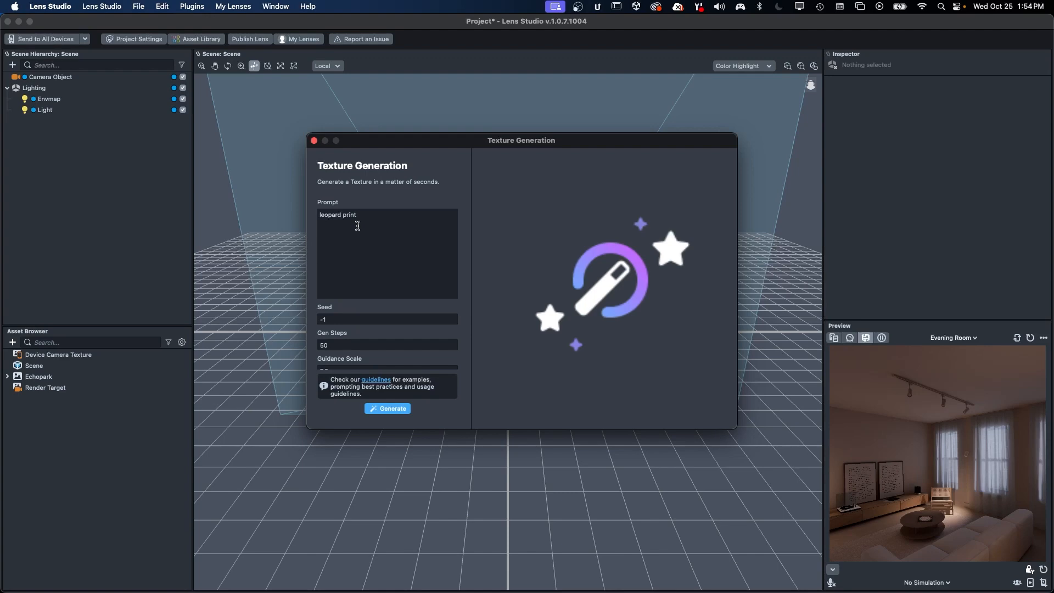
left_click(387, 408)
type("3")
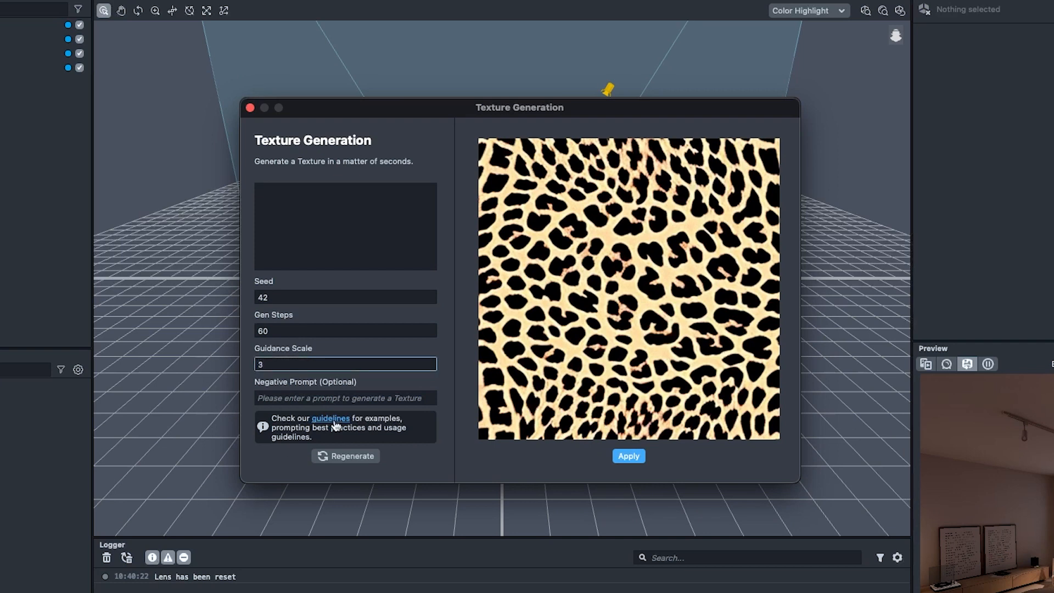
Step: Regenerate Tiger Stripes, then enter 'crocodile scale pattern' with seed 83 and 10 steps
left_click(345, 456)
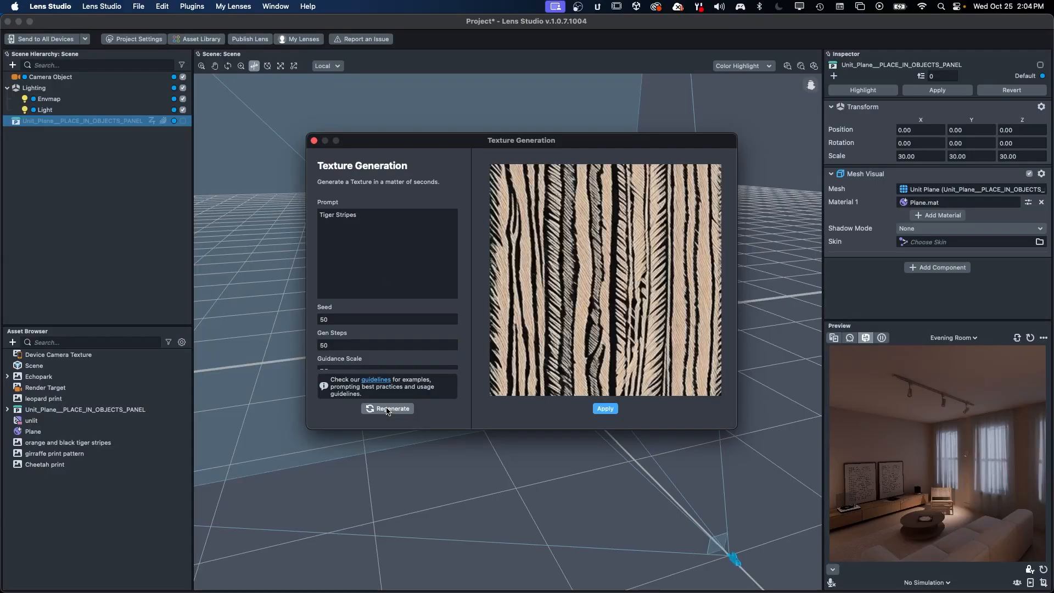
left_click(387, 318)
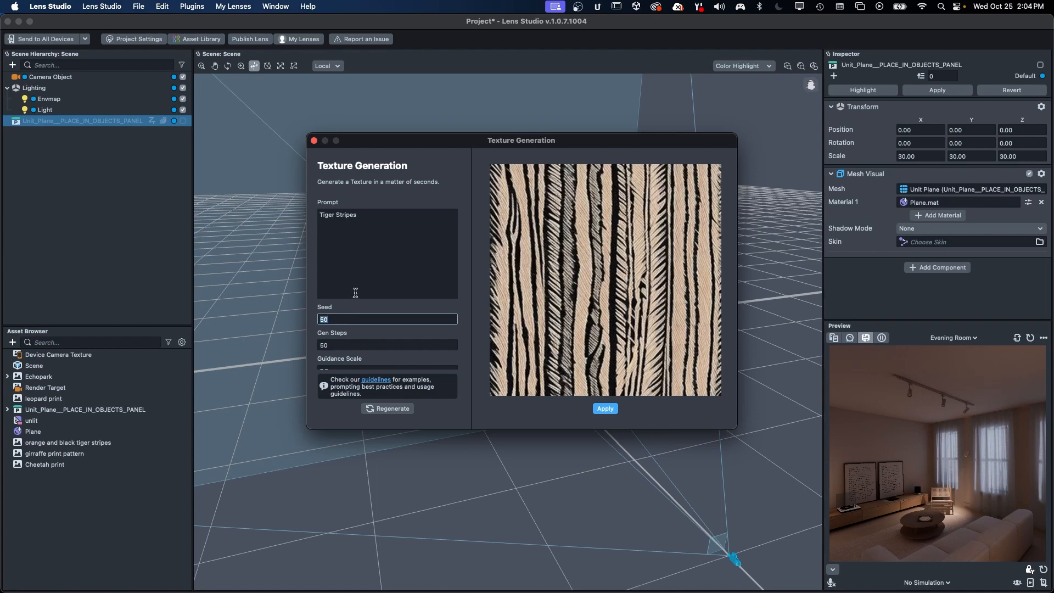
left_click(387, 408)
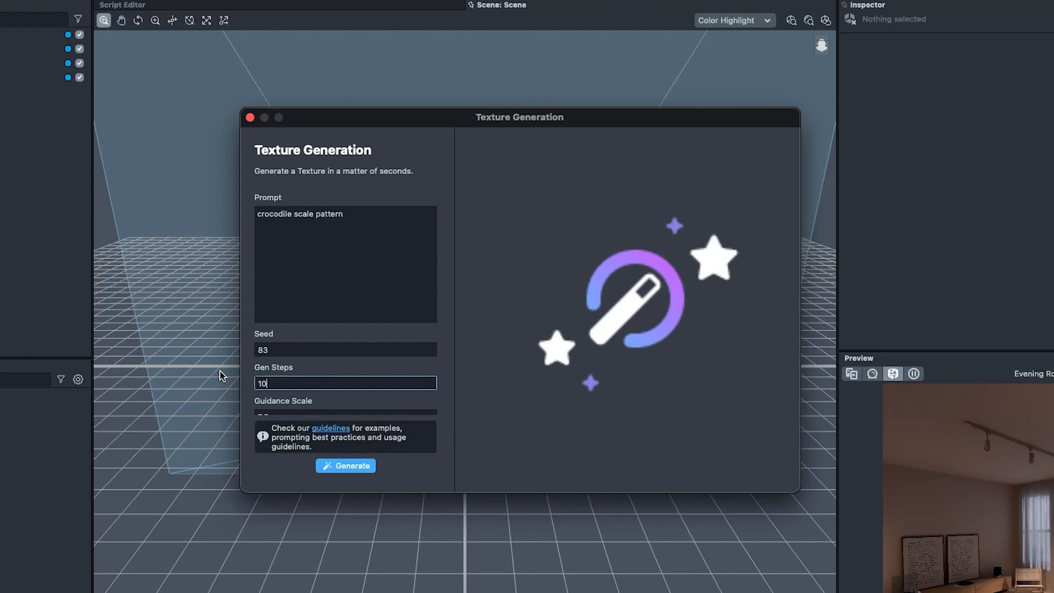
Step: Generate crocodile scale textures, then regenerate at guidance scale 3 for a snakeskin look
left_click(345, 465)
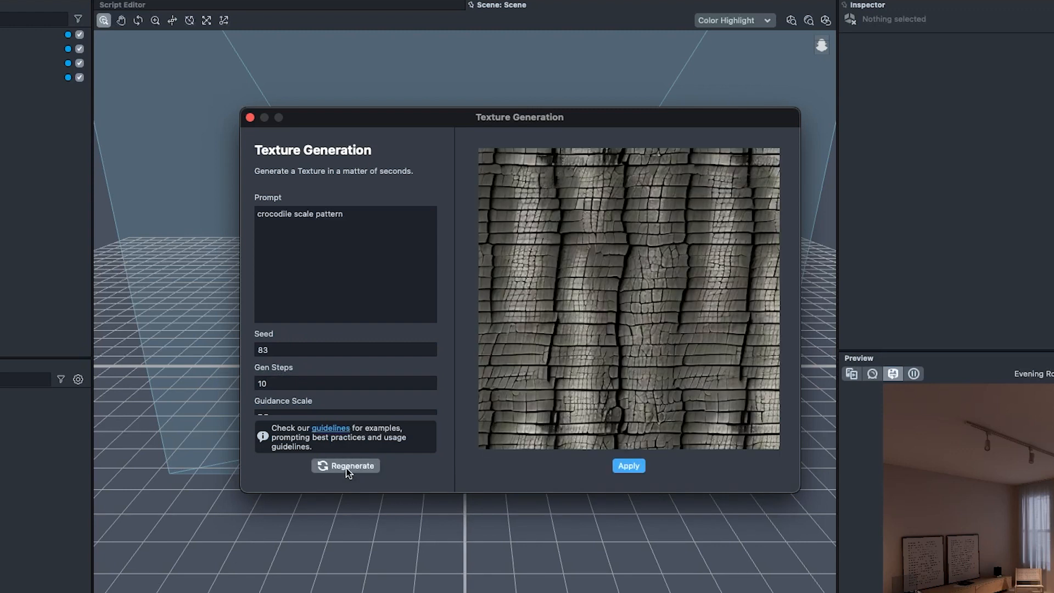
left_click(345, 382)
type("0")
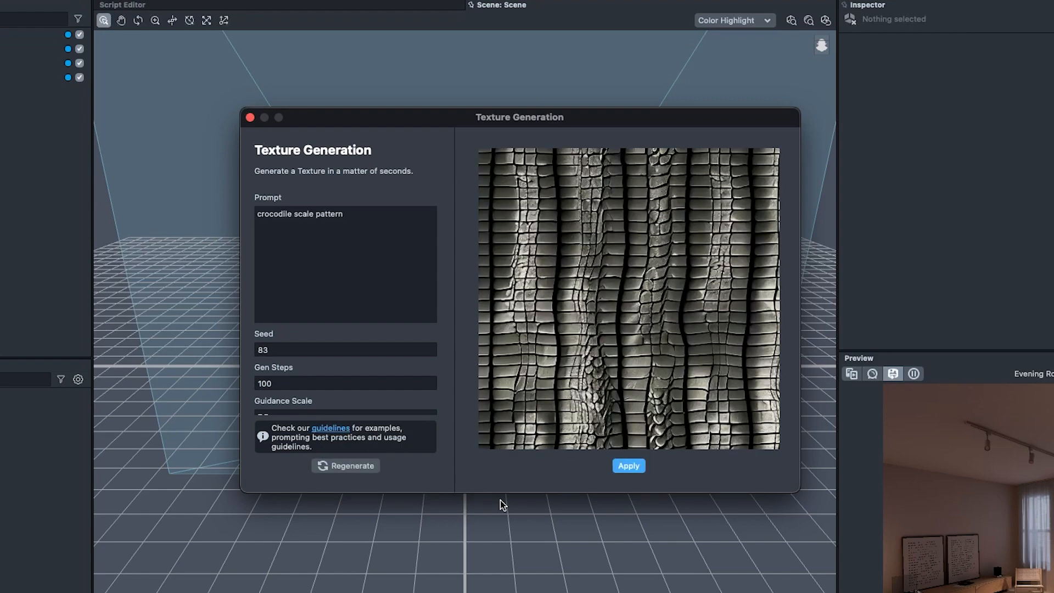
left_click(345, 465)
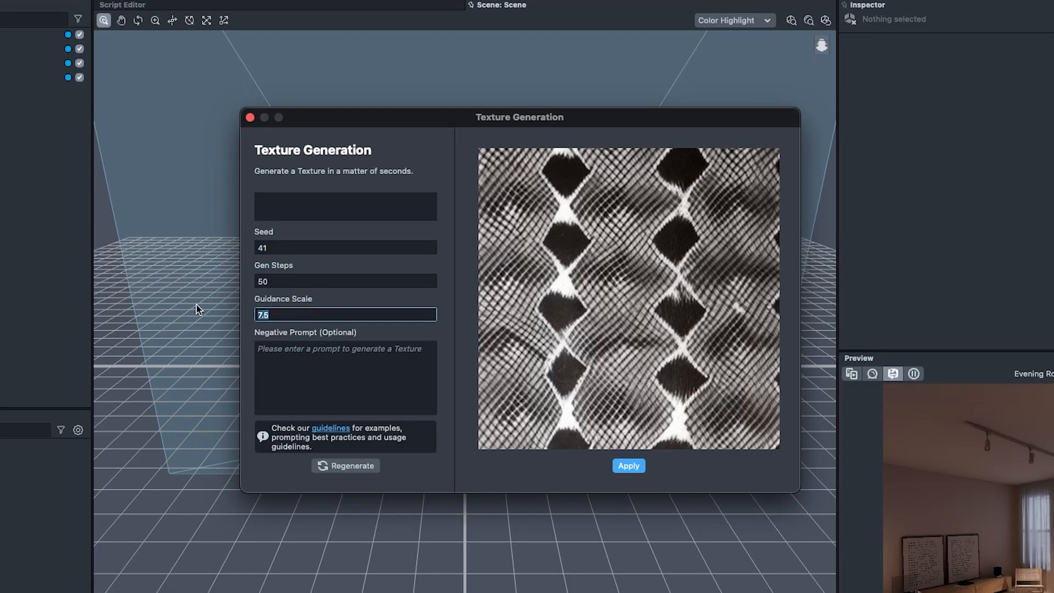
type("1")
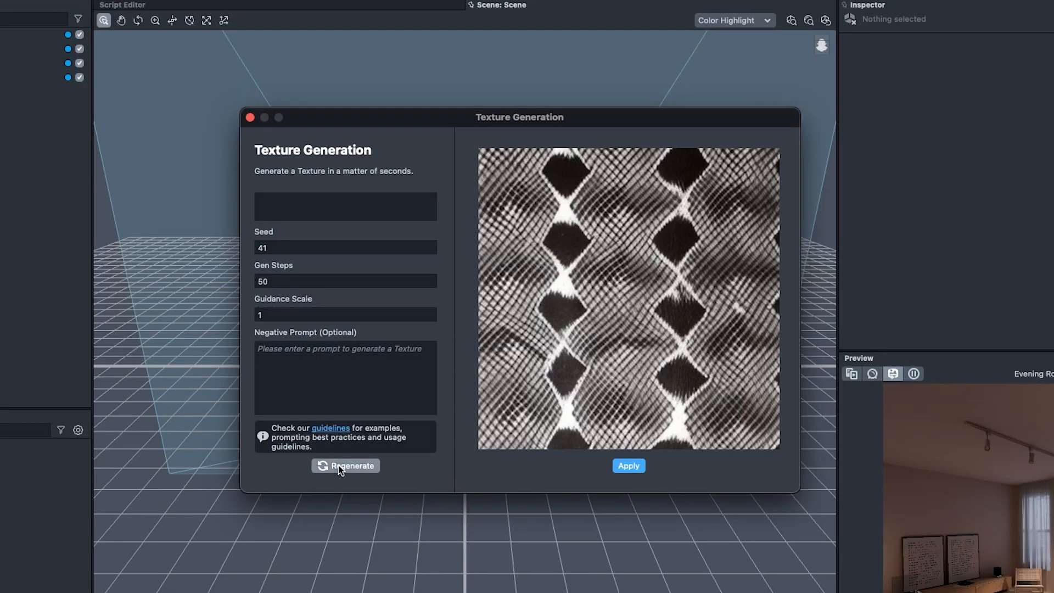
type("3")
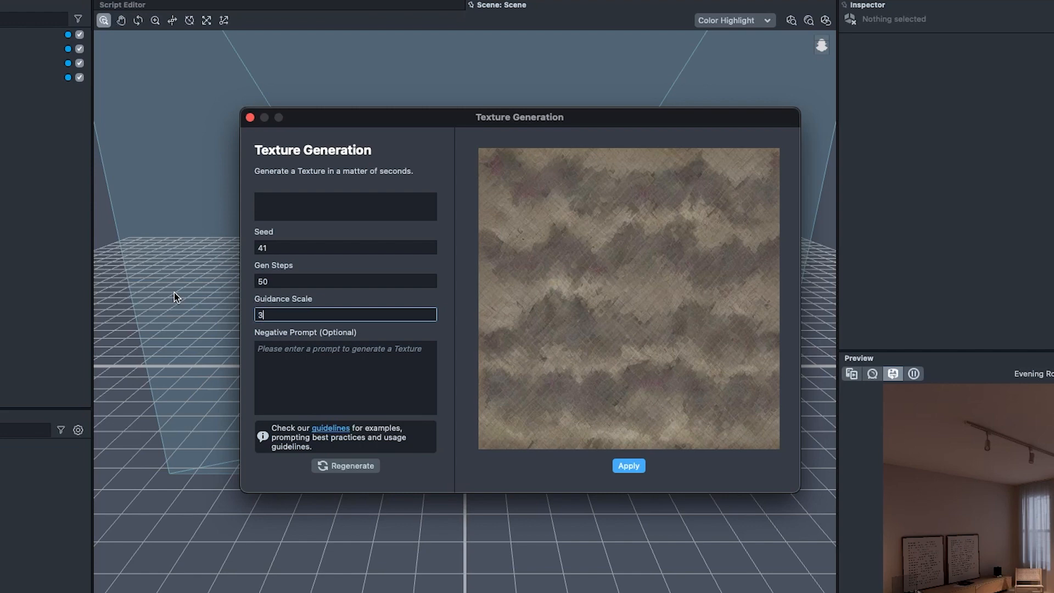
left_click(345, 465)
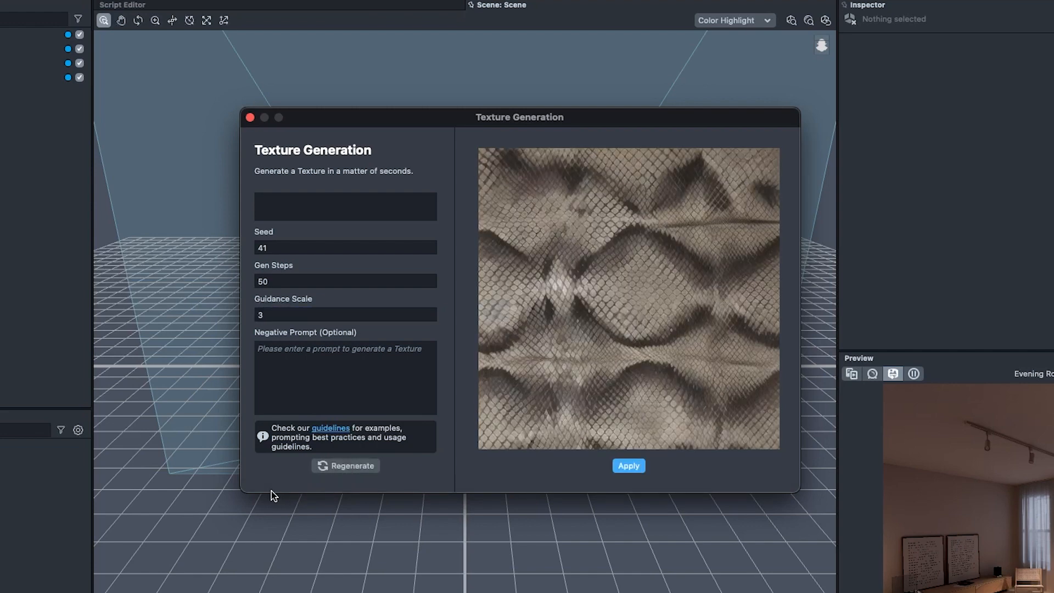
left_click(345, 315)
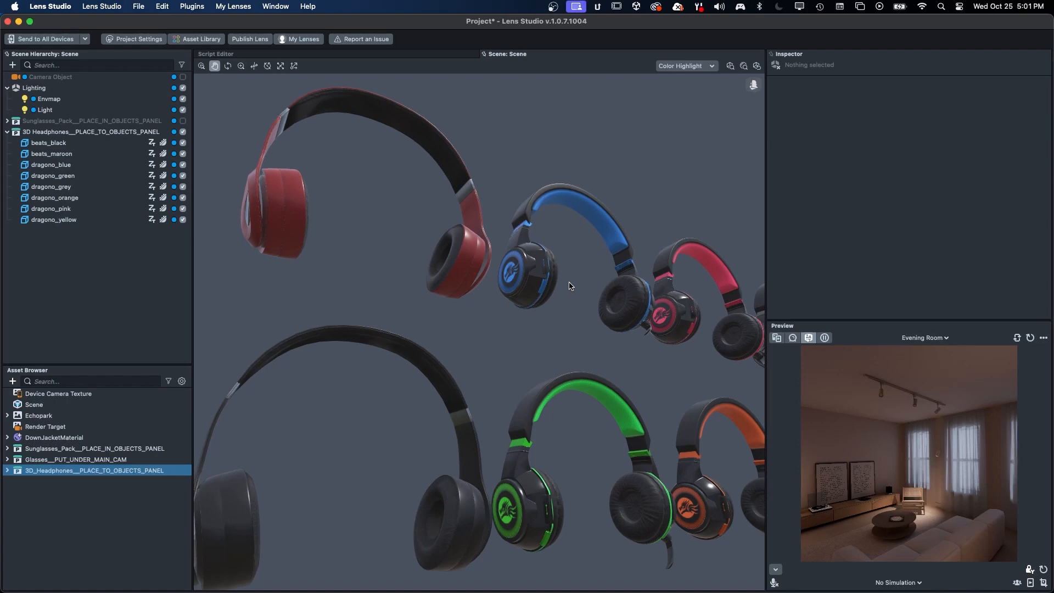
Step: Show the Face Mask, PBR Material and Texture Generation asset types in the Asset Browser
left_click(92, 120)
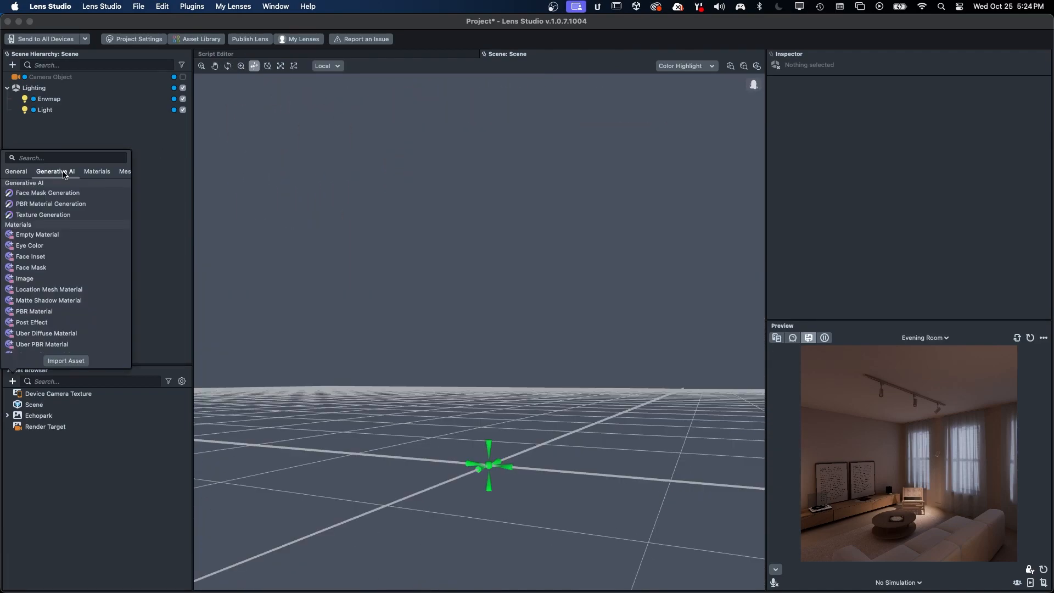
Step: Generate a grayscale boardmarked concrete PBR material for the cube and apply it
left_click(51, 203)
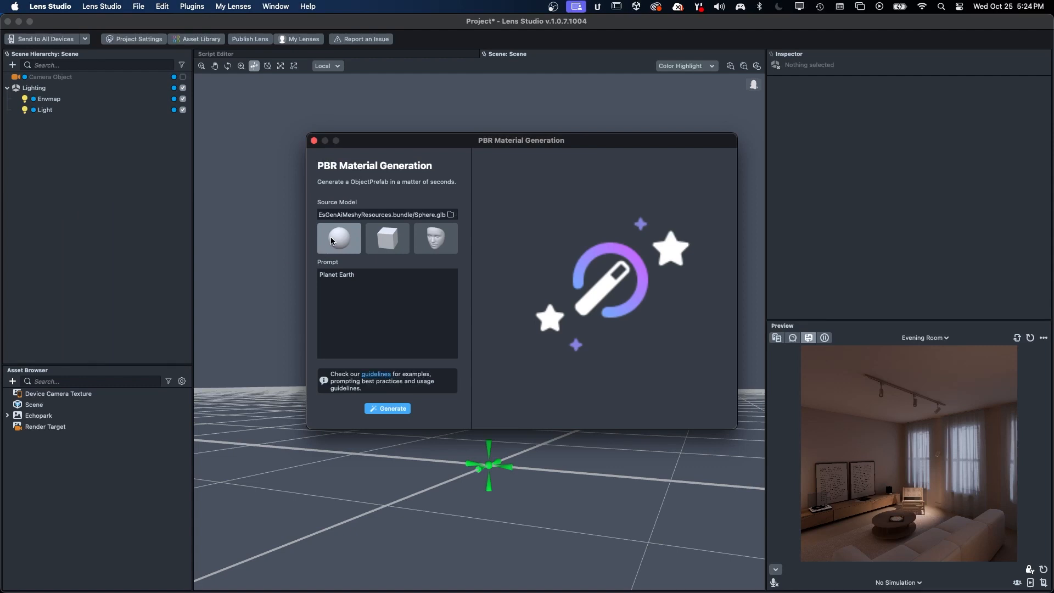
left_click(387, 408)
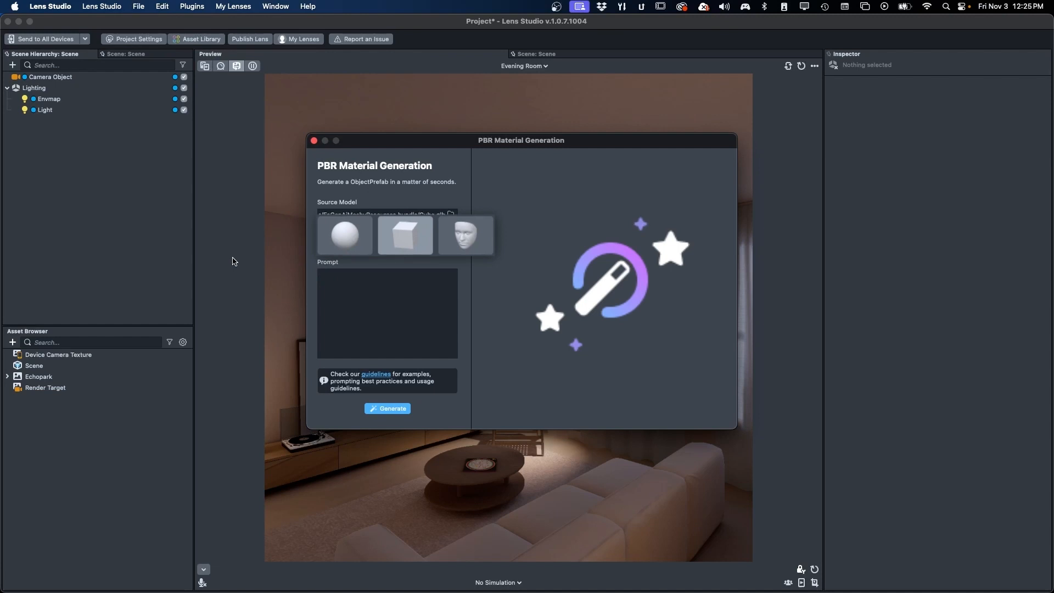
left_click(387, 408)
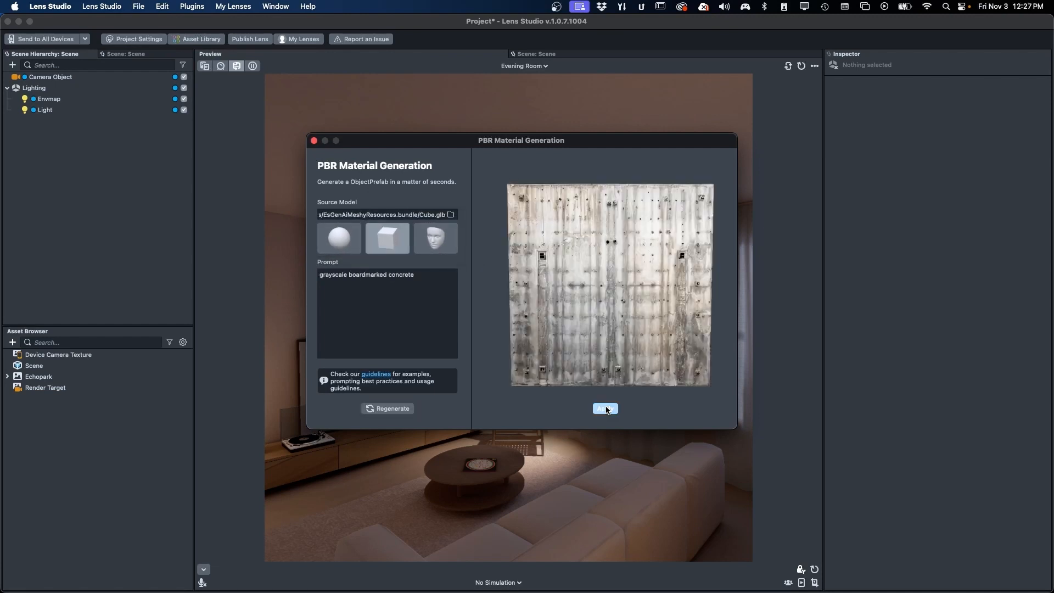
left_click(605, 409)
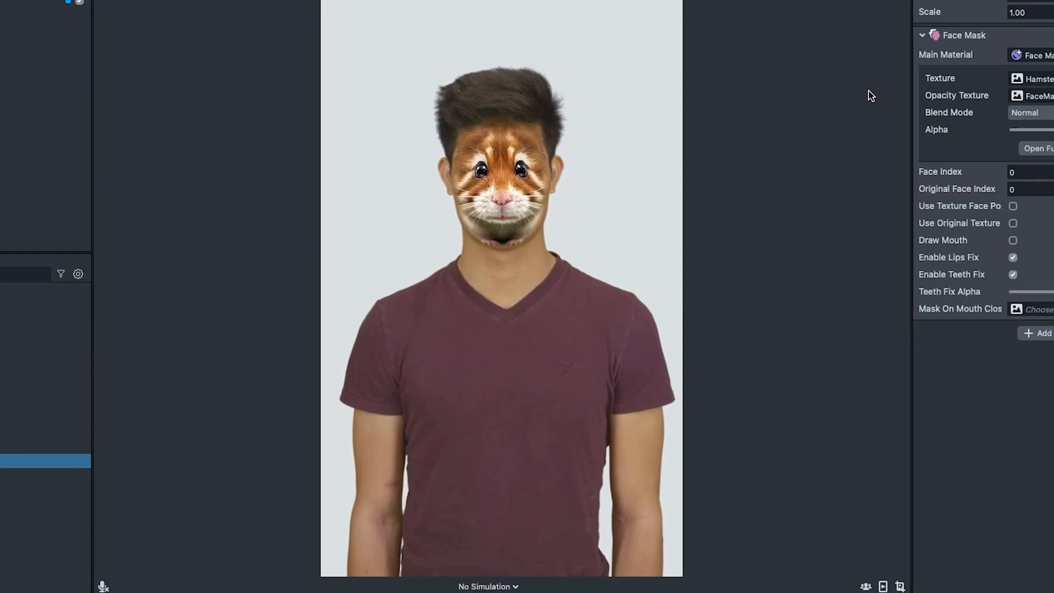
Step: Open the Face Mask Generation tool from the Generative AI assets
left_click(39, 476)
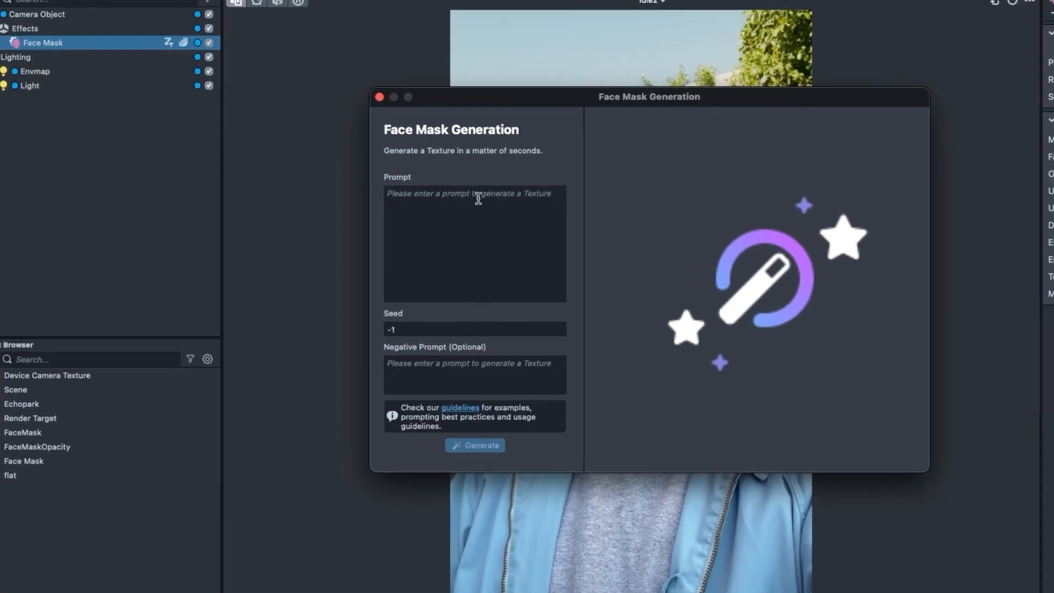
Step: Enter 'lion' as the prompt, add 'blue eyes' as a negative prompt, and regenerate
type("lion")
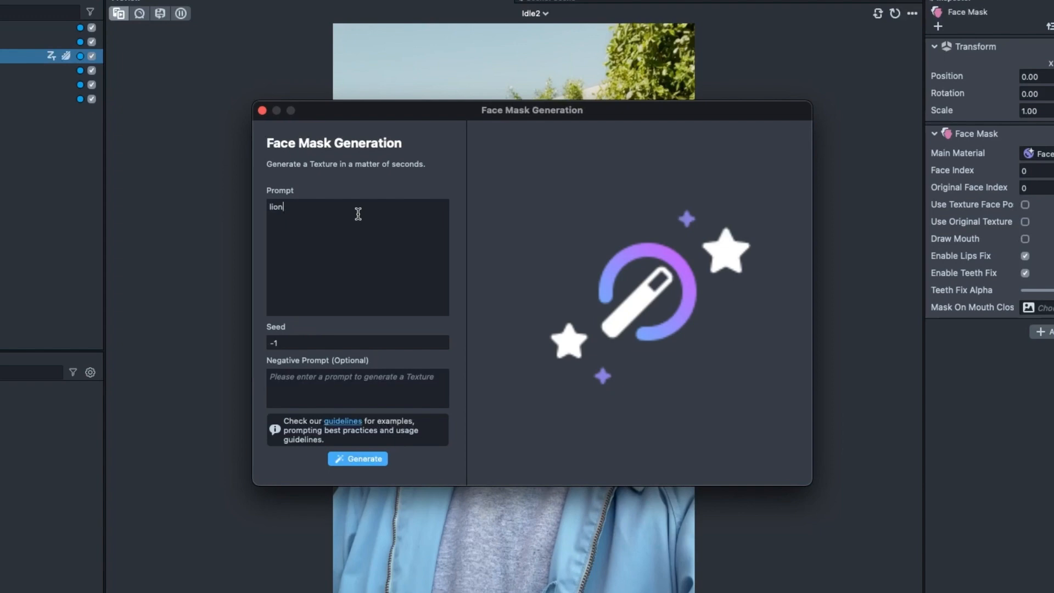
left_click(357, 458)
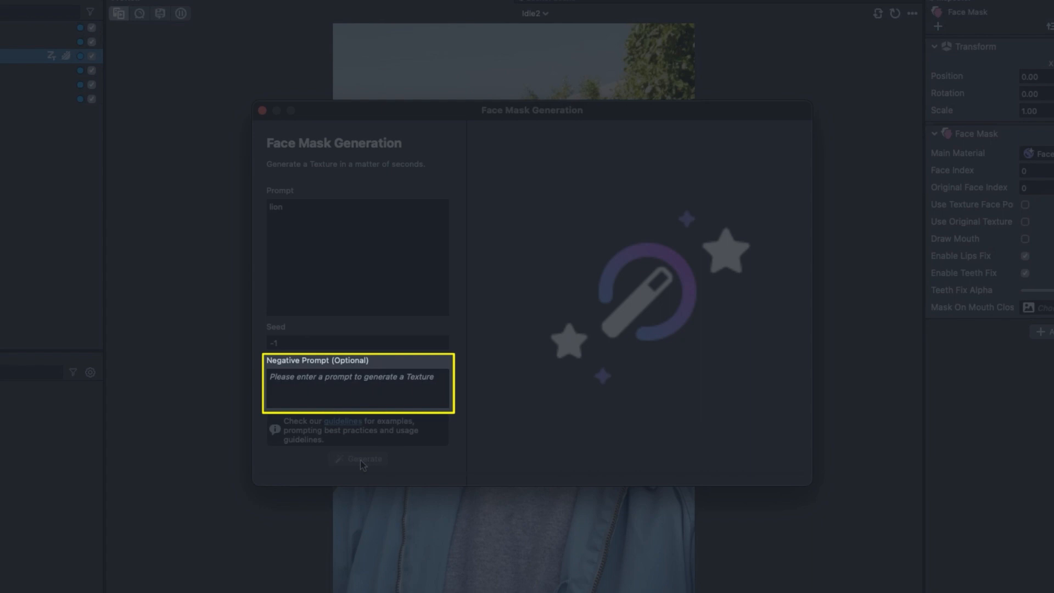
type("blue eyes")
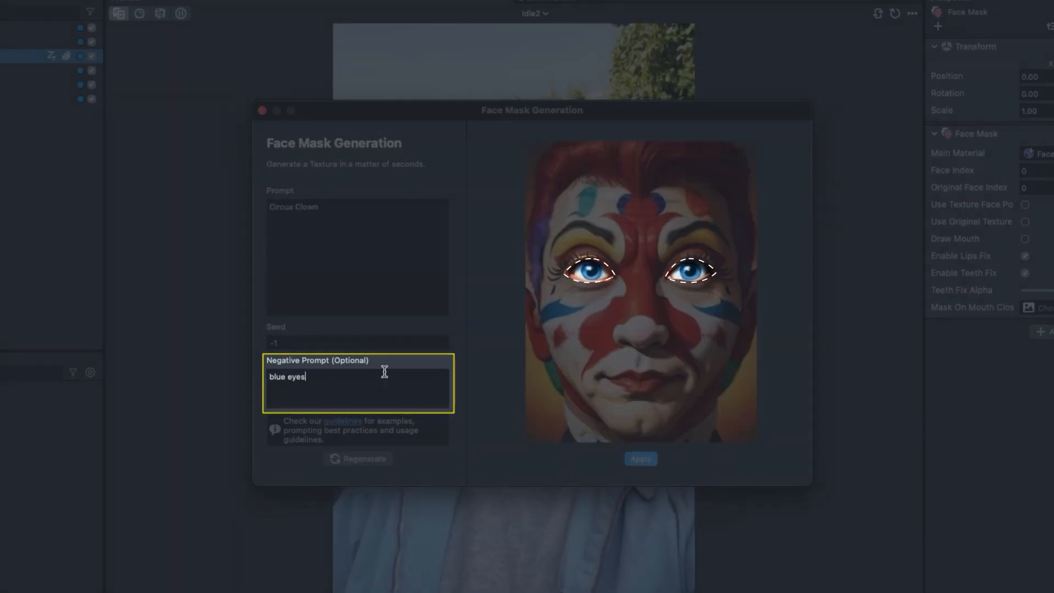
left_click(640, 459)
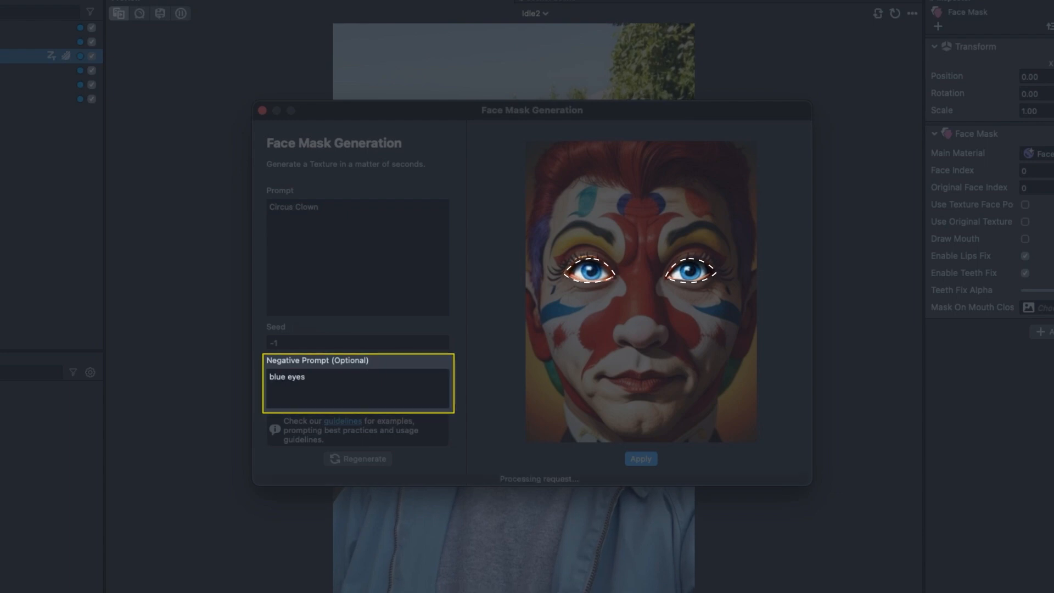
left_click(357, 459)
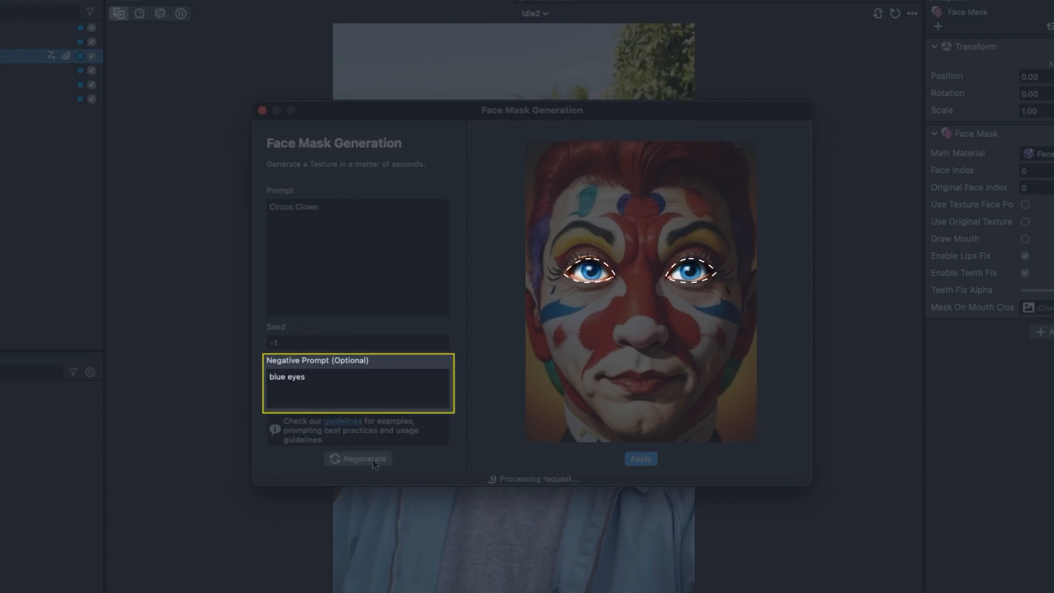
left_click(358, 458)
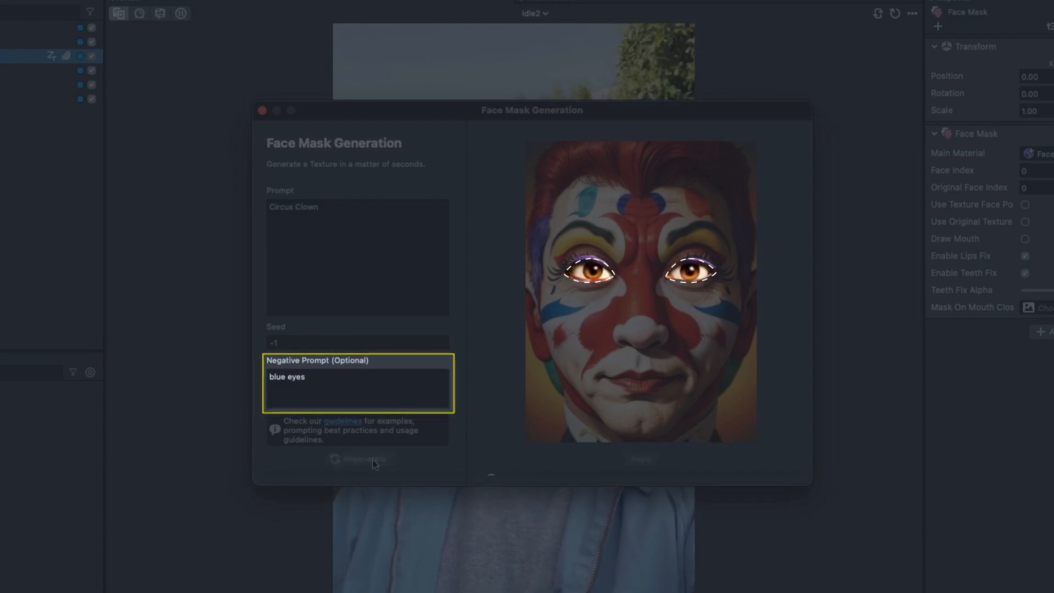
left_click(359, 459)
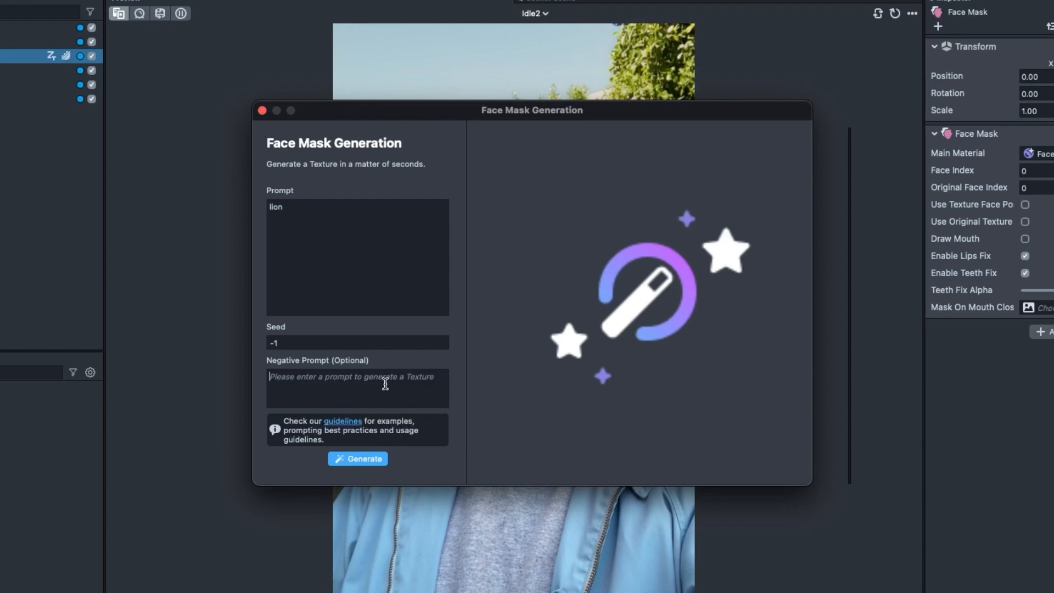
Step: Add greyscale, low resolution, blurry and watermark as negative terms, then generate and apply the lion mask
type("greyscale,")
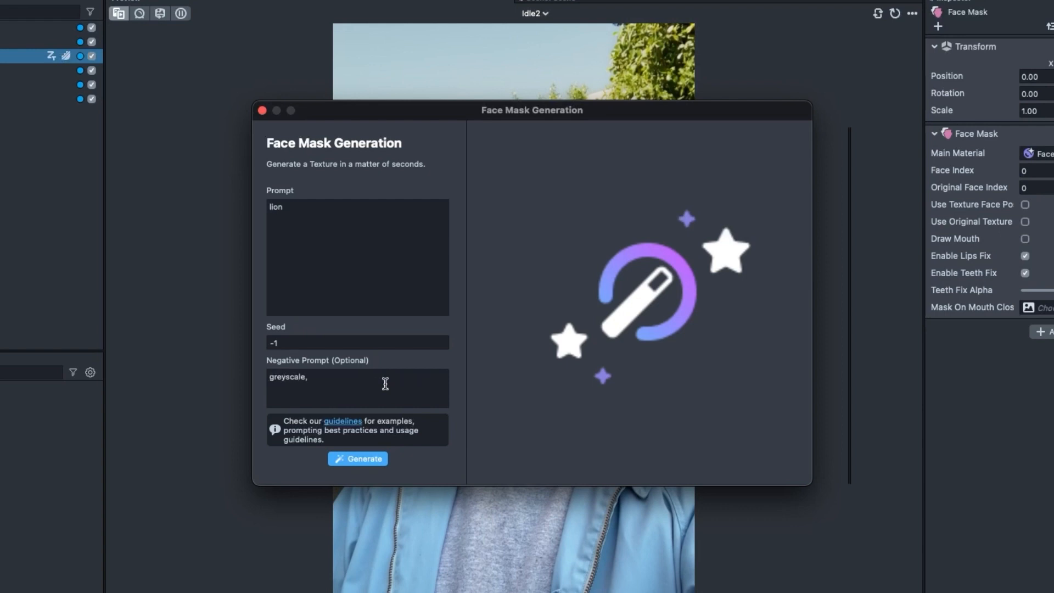
type("low resolution,")
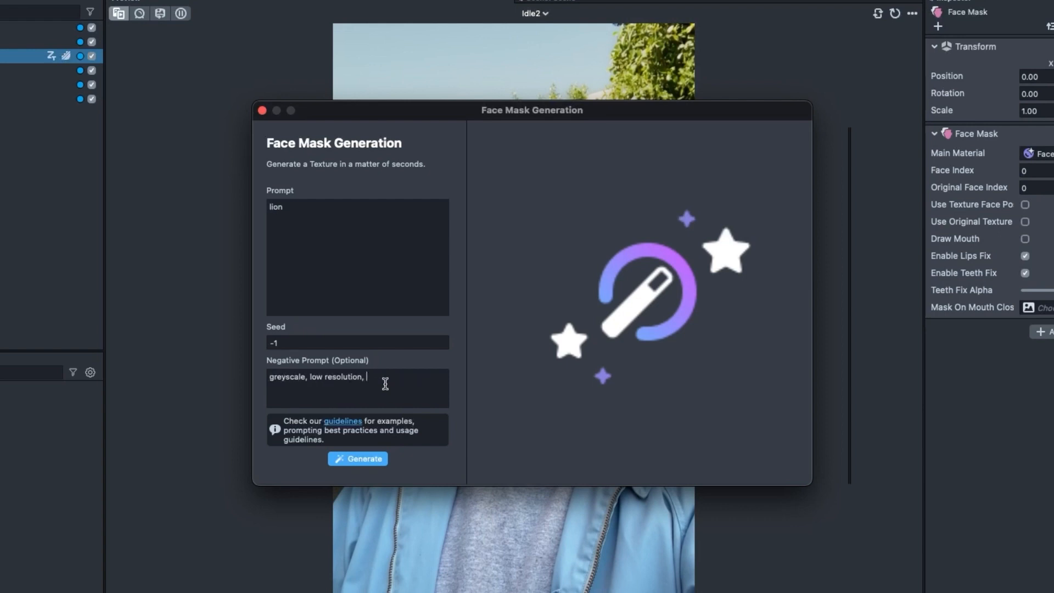
type("blurry, watermark, text, logo")
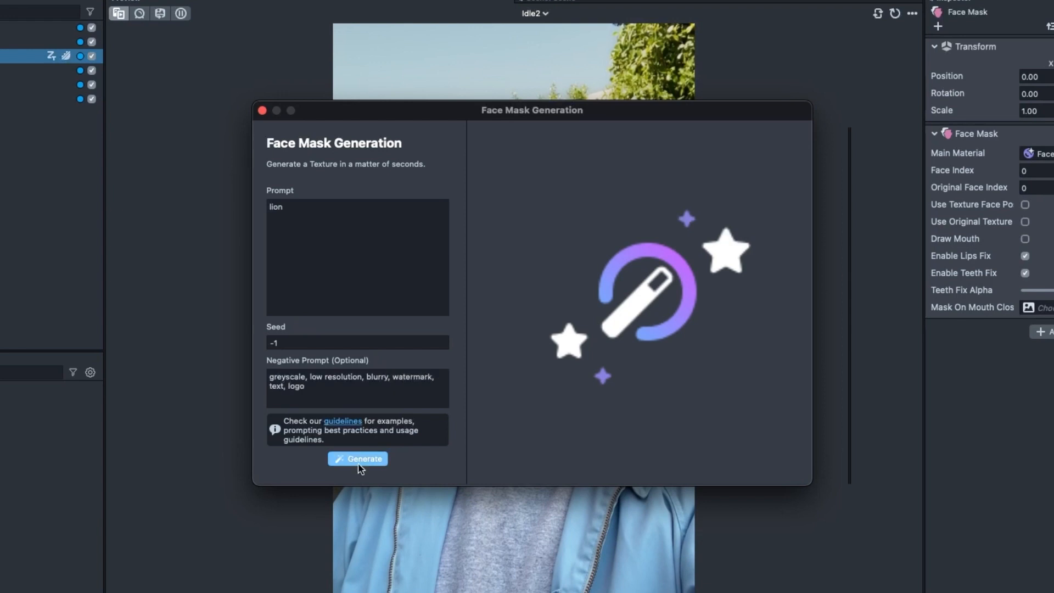
left_click(357, 458)
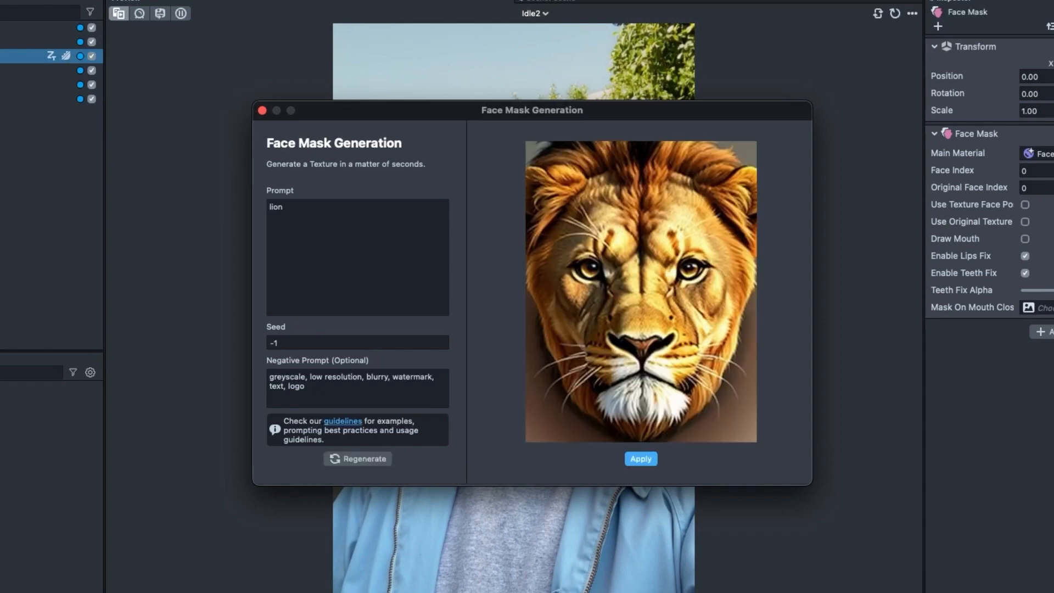
left_click(640, 458)
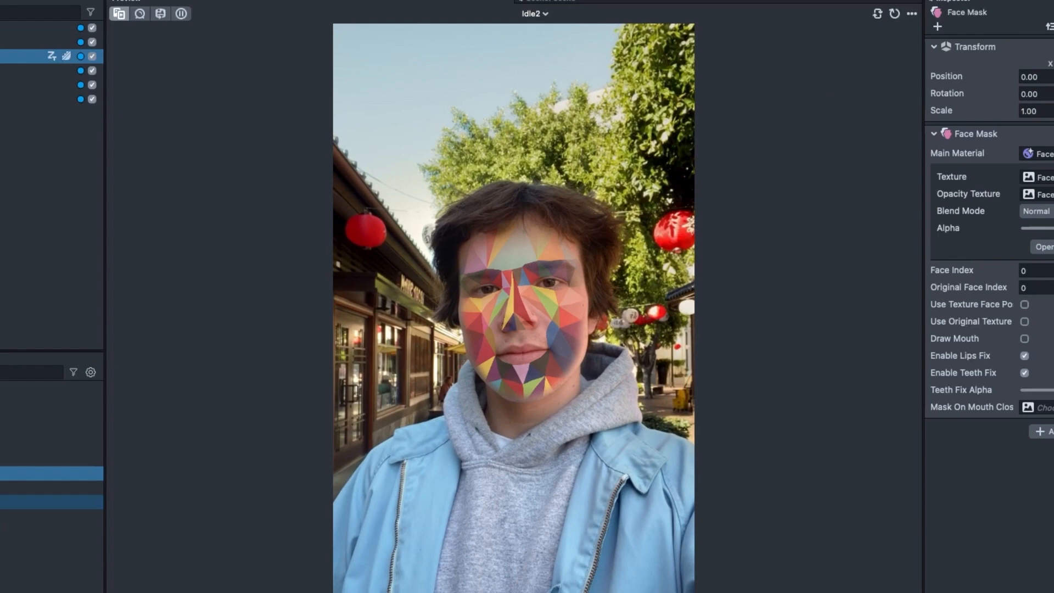
Step: Generate a 'brick wall texture', then generate the Rainbow Sparkle Cupcake model
left_click(50, 443)
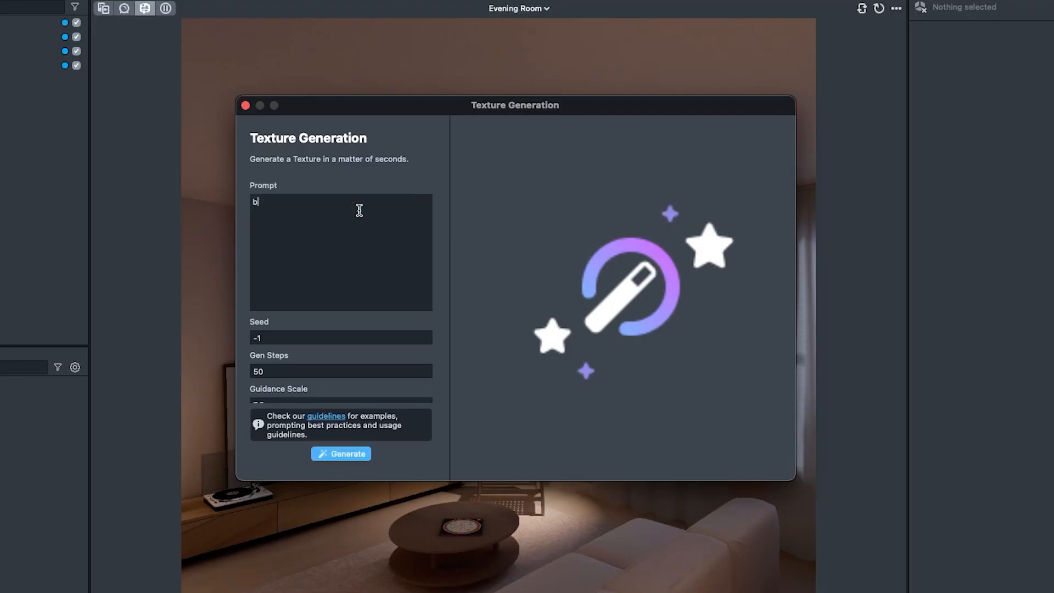
type("rick wall texture")
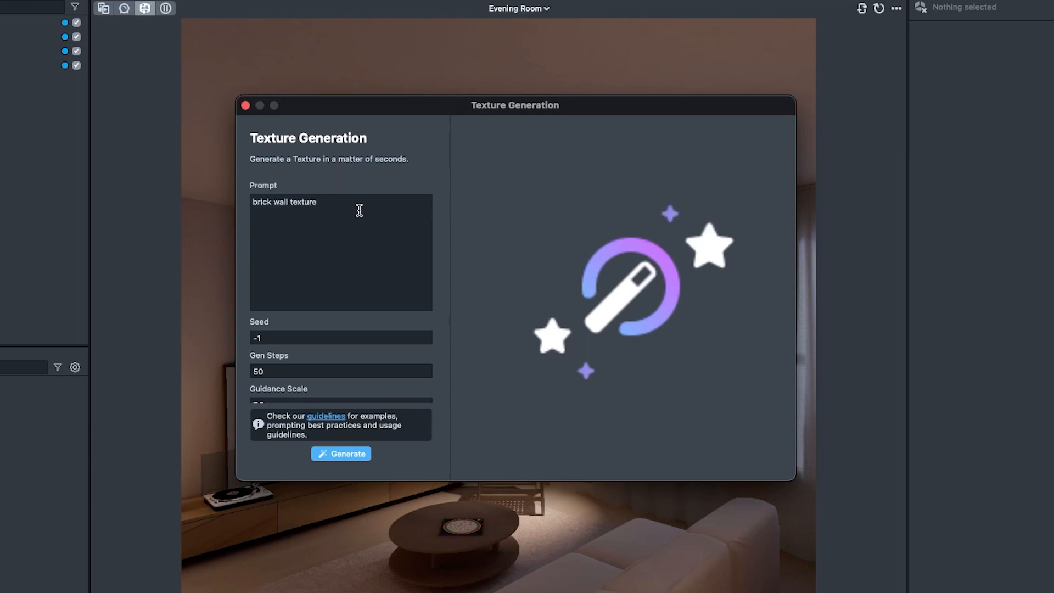
left_click(341, 453)
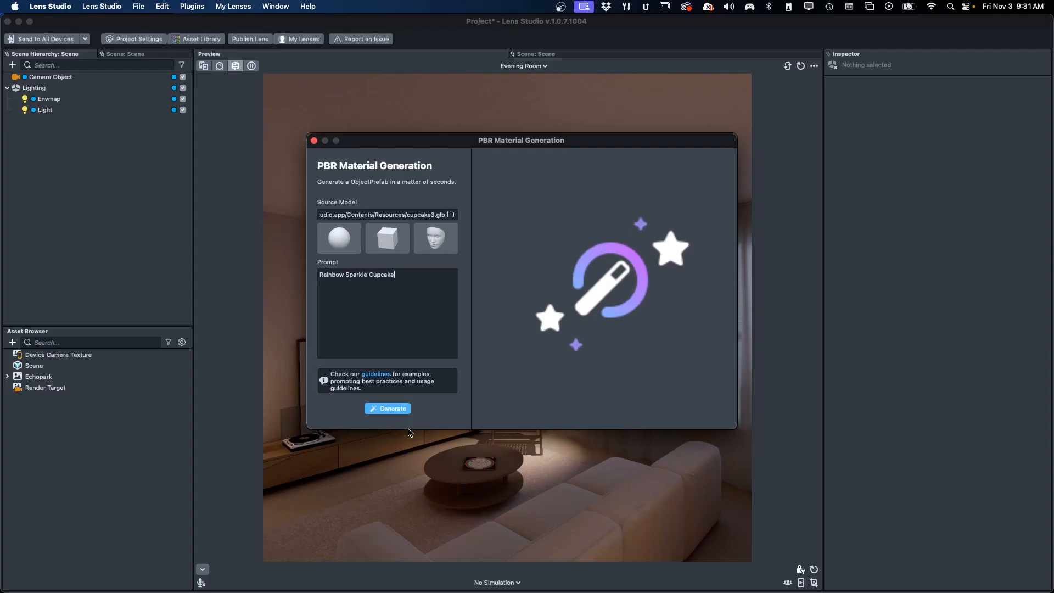
left_click(387, 408)
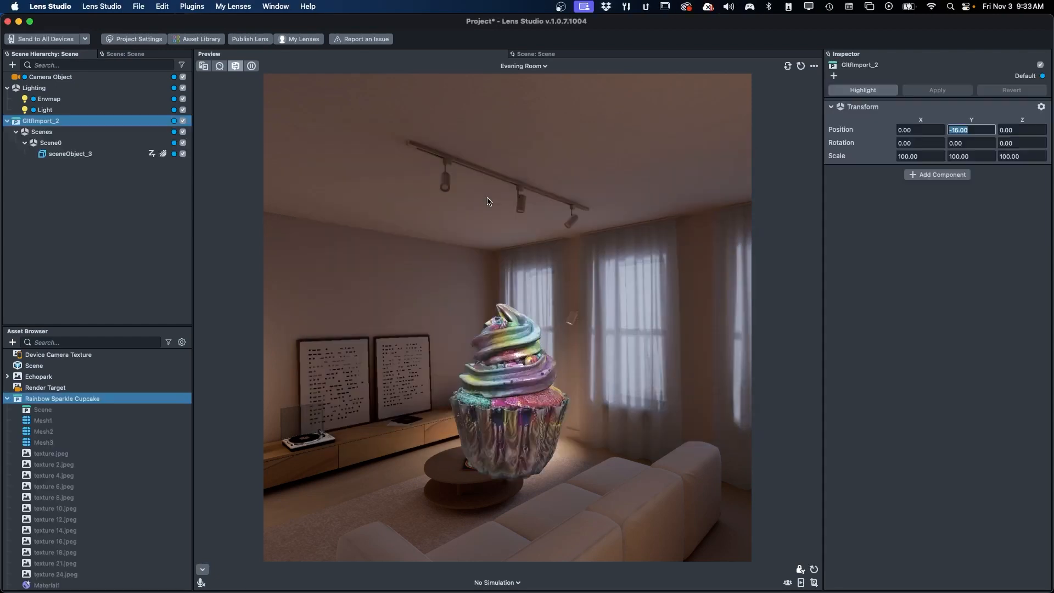